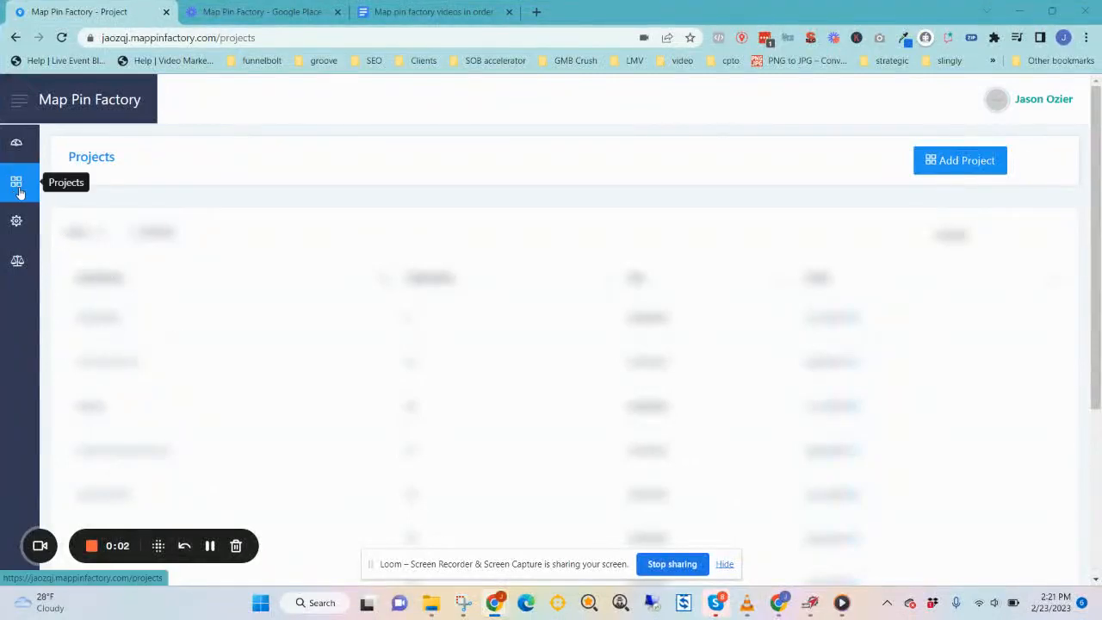
mouse_move(614, 162)
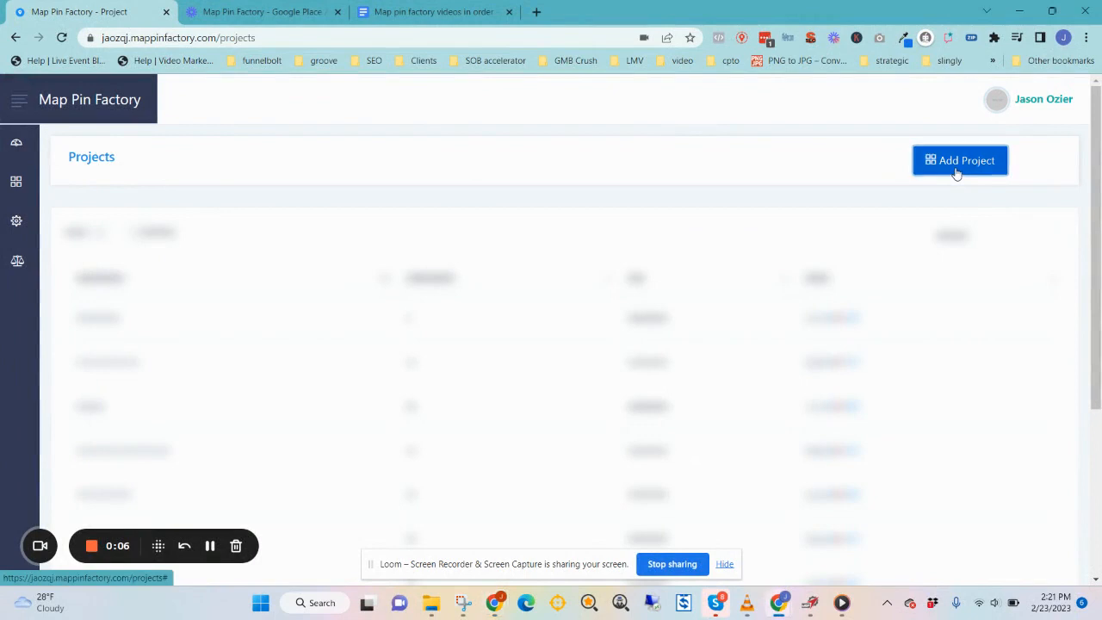
click(958, 160)
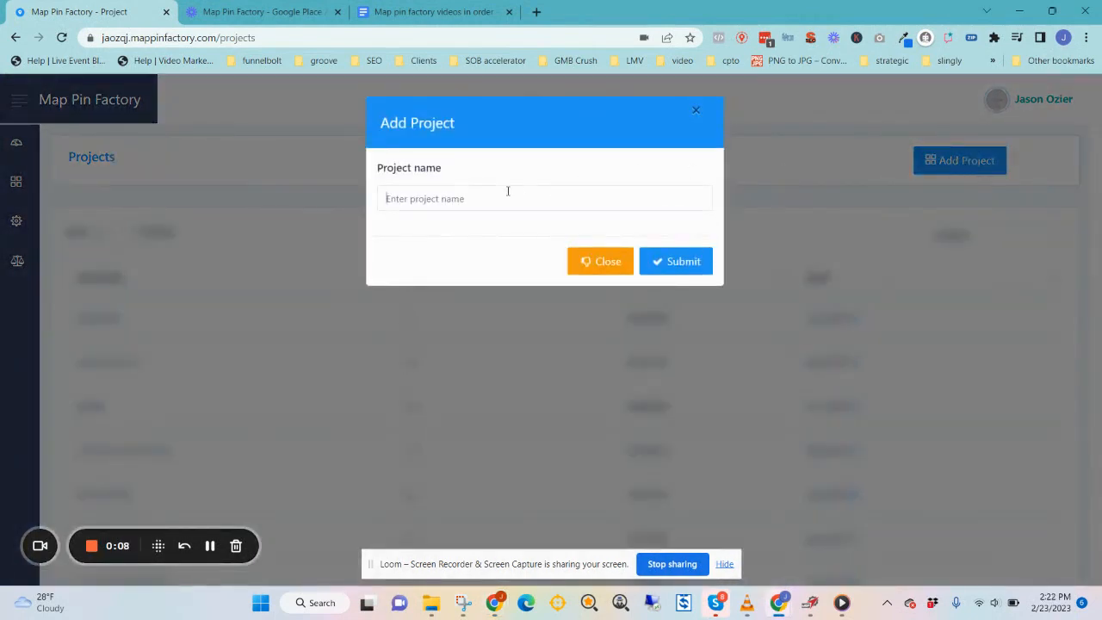
click(544, 198)
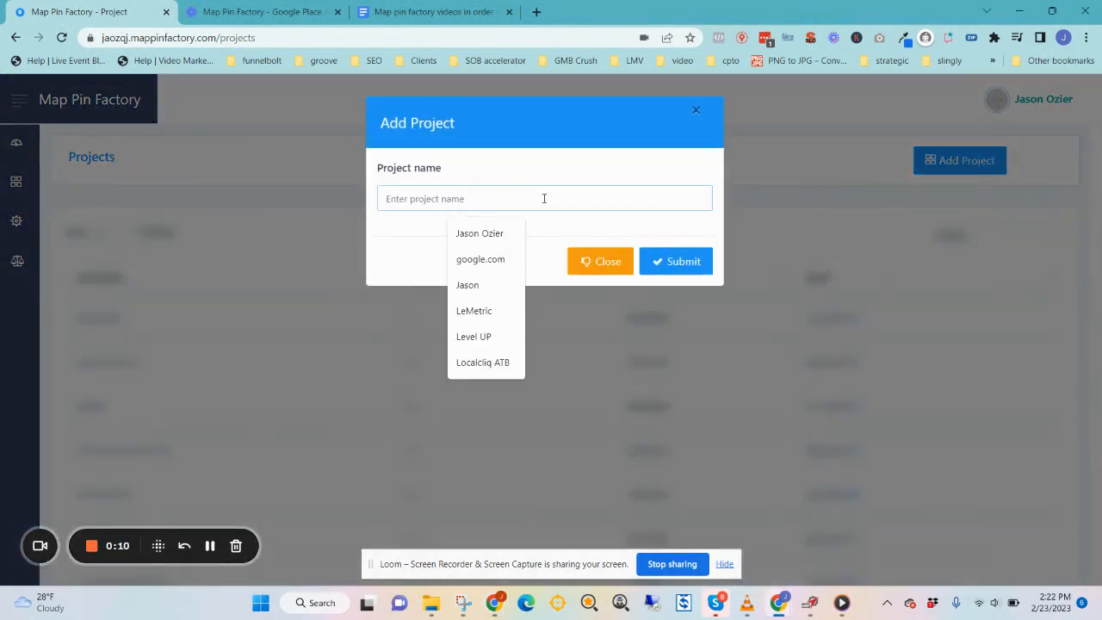
click(651, 169)
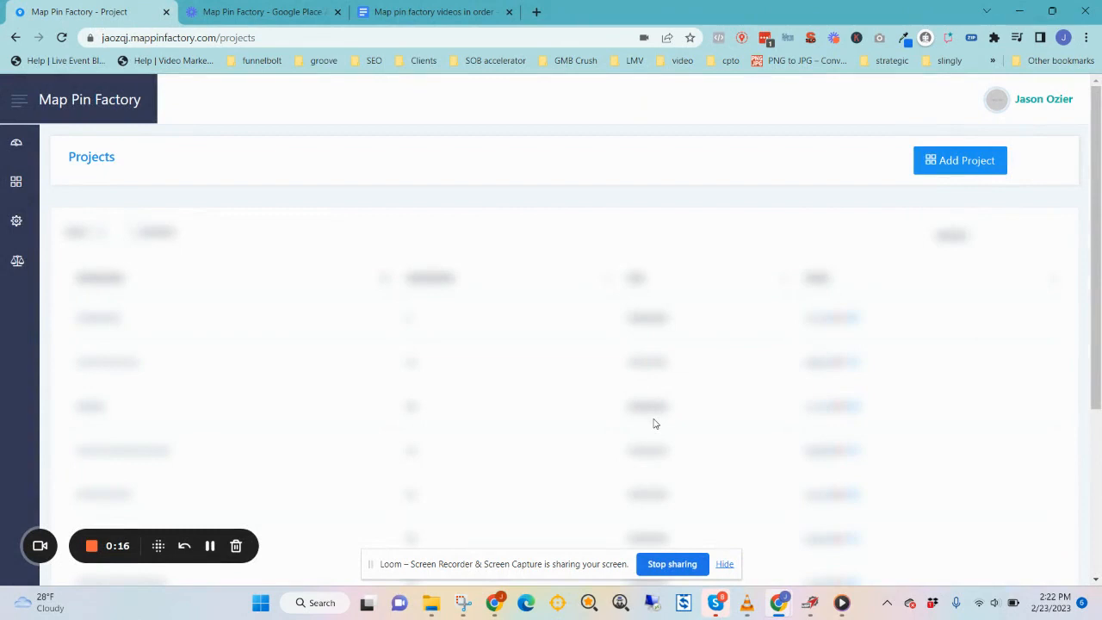
mouse_move(158, 398)
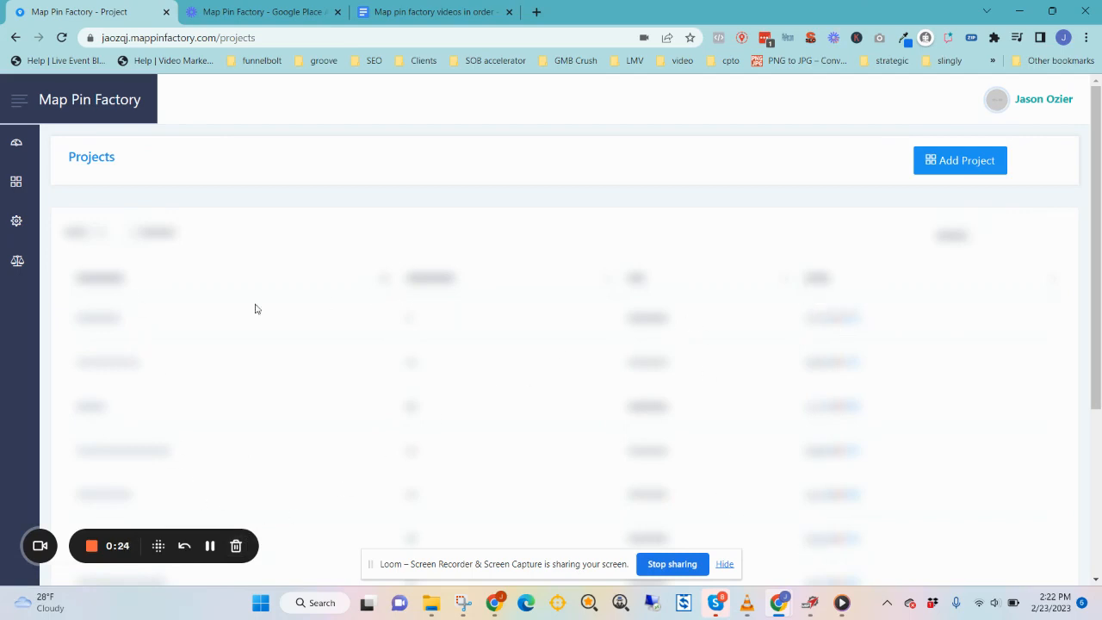
mouse_move(217, 288)
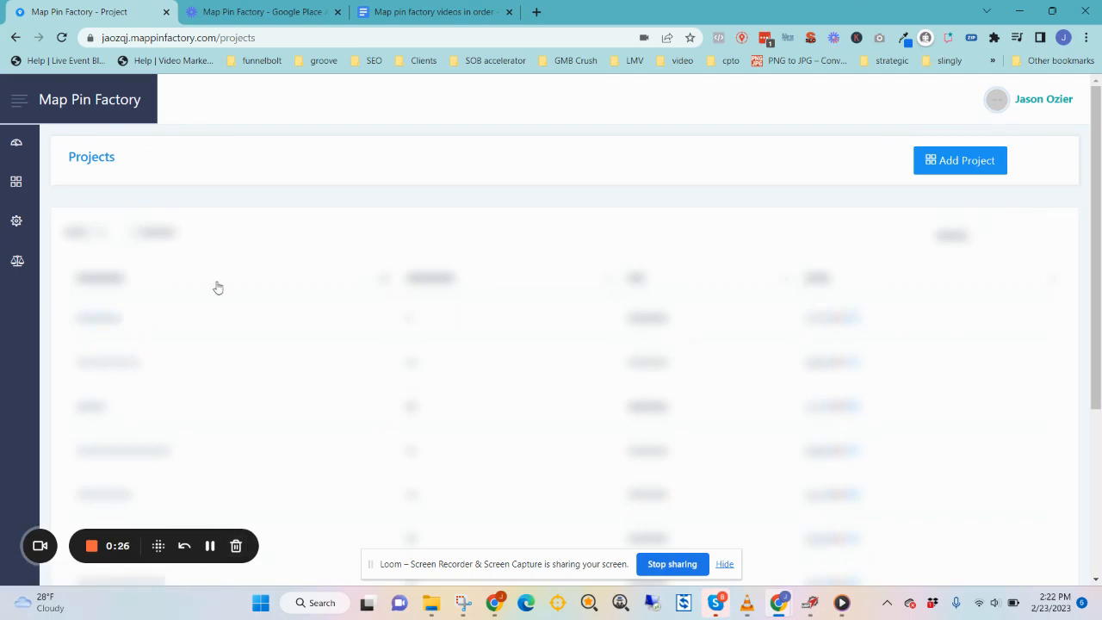
mouse_move(255, 277)
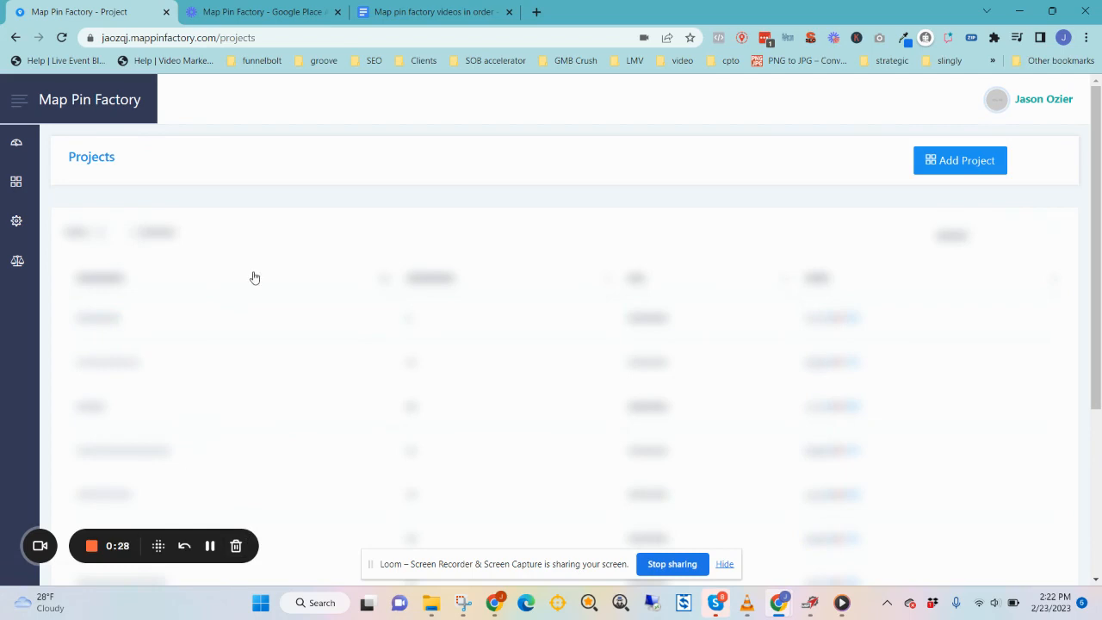
mouse_move(227, 324)
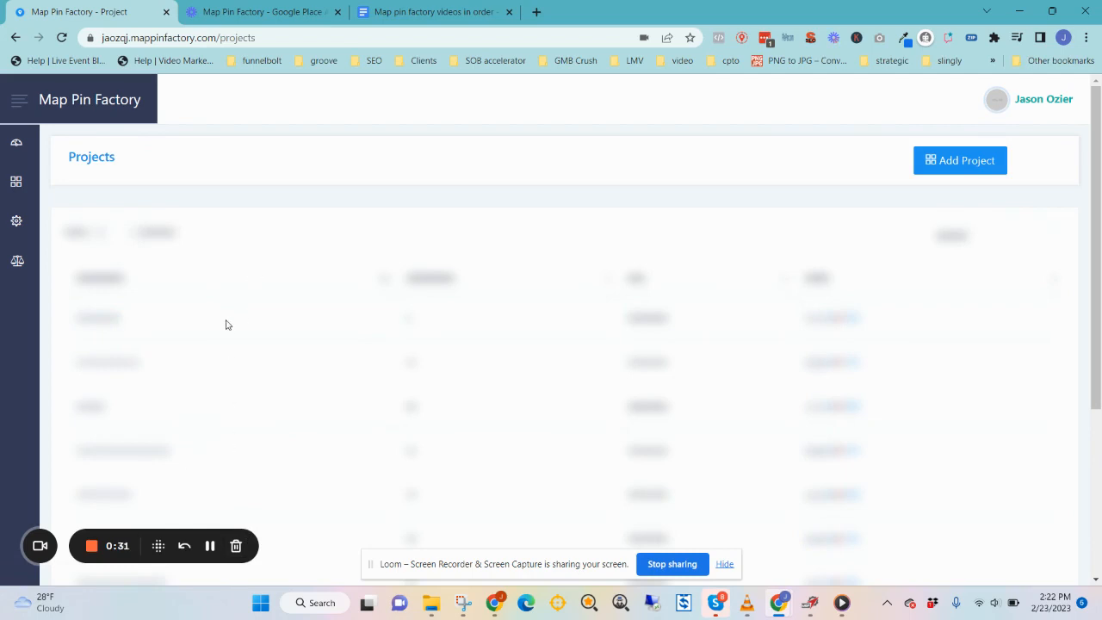
mouse_move(303, 503)
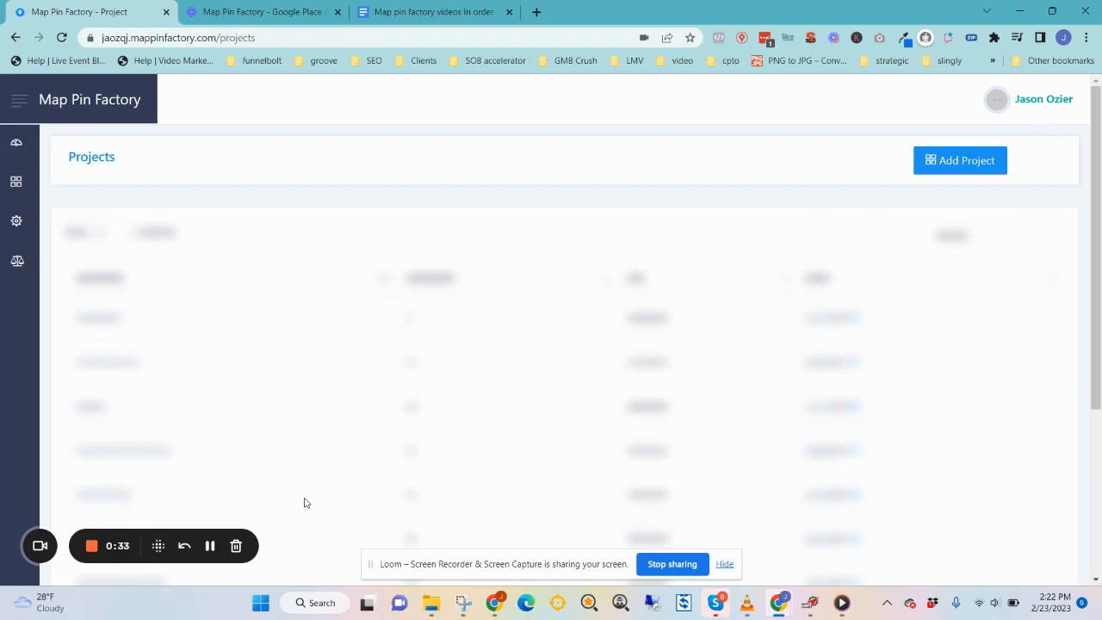